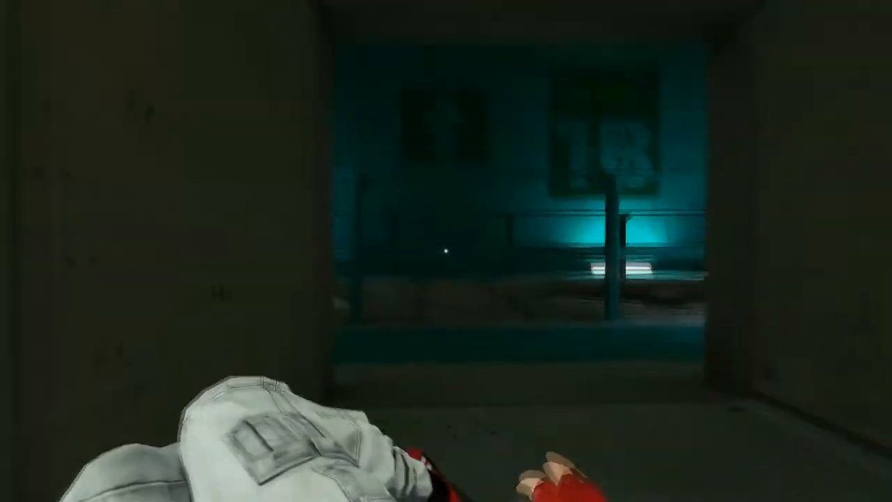
pyautogui.moveTo(446, 251)
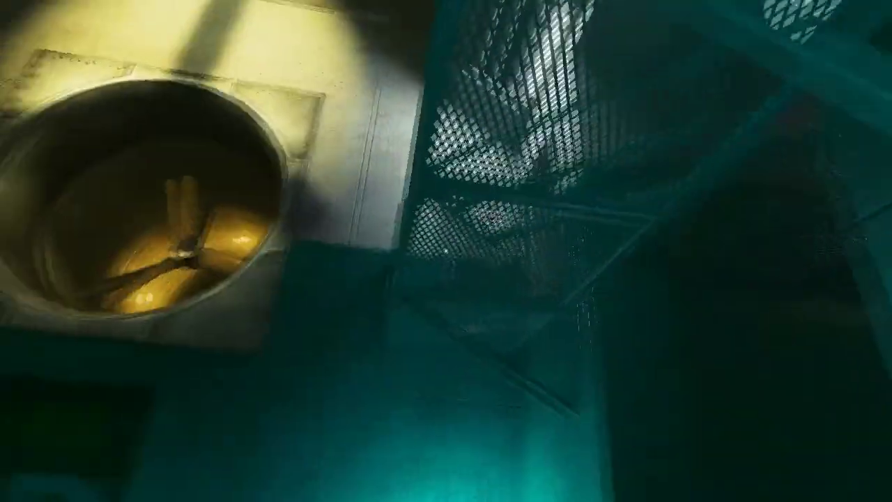
pyautogui.moveTo(447, 251)
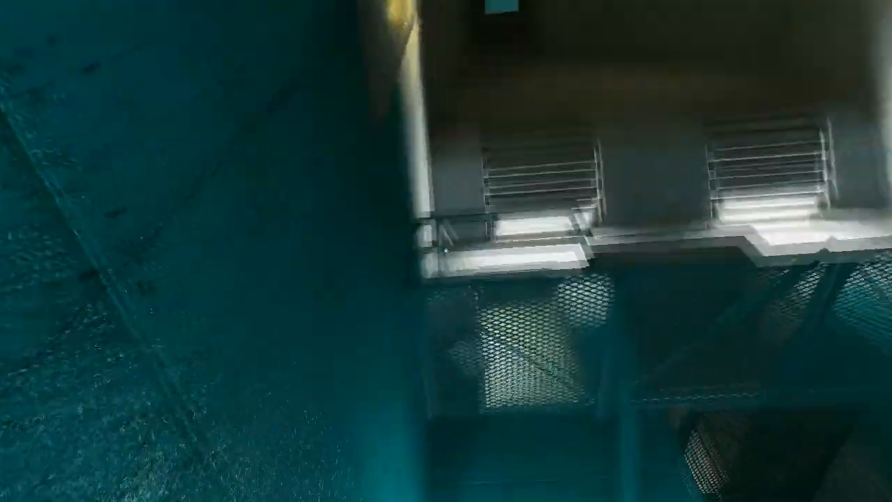
pyautogui.moveTo(446, 251)
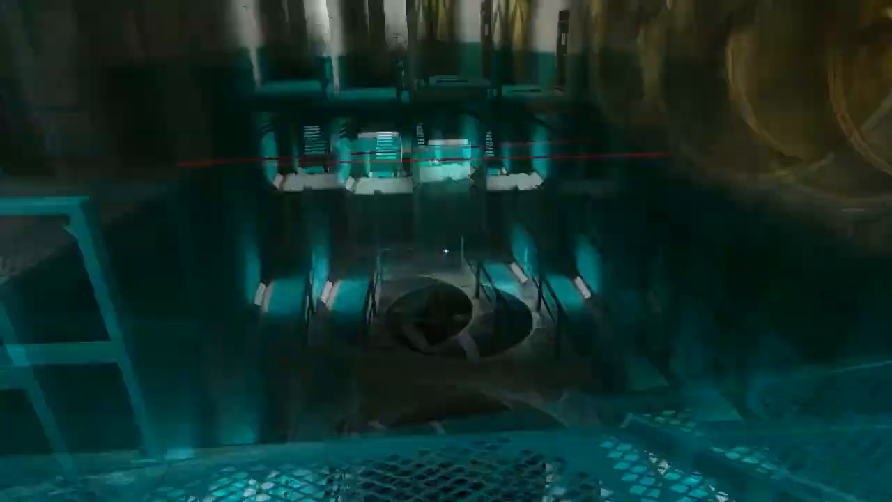
pyautogui.moveTo(447, 251)
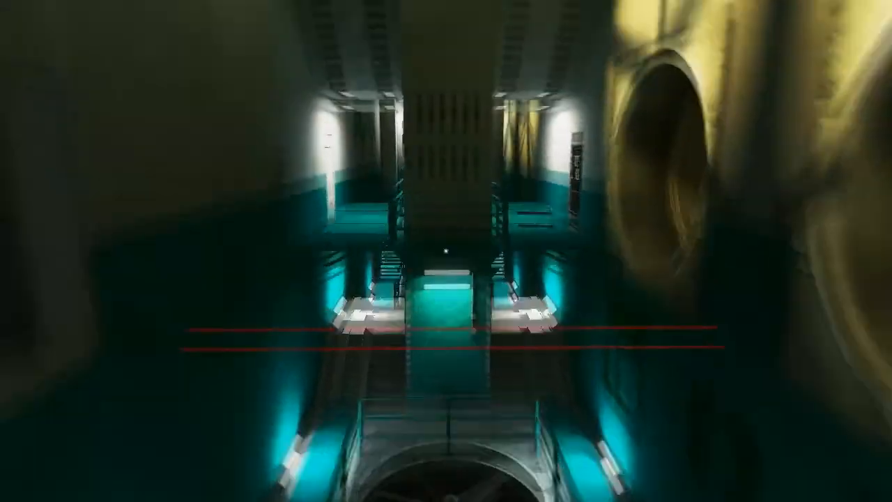
pyautogui.moveTo(446, 251)
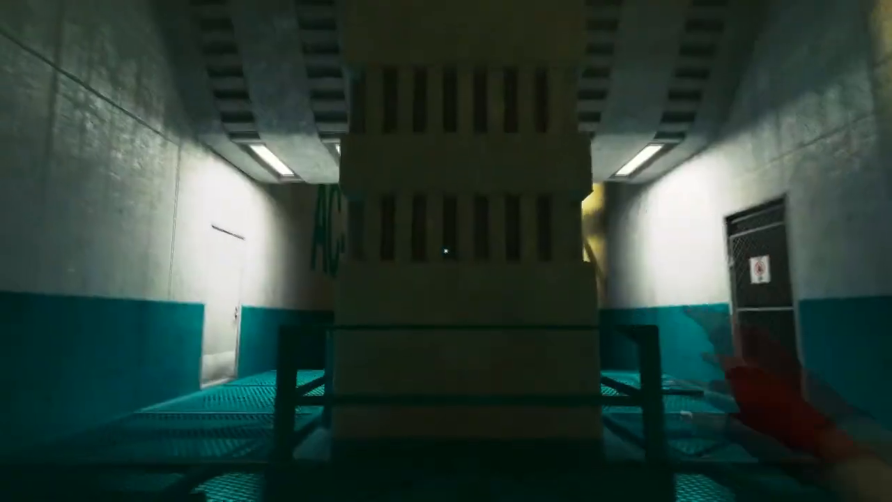
pyautogui.moveTo(446, 251)
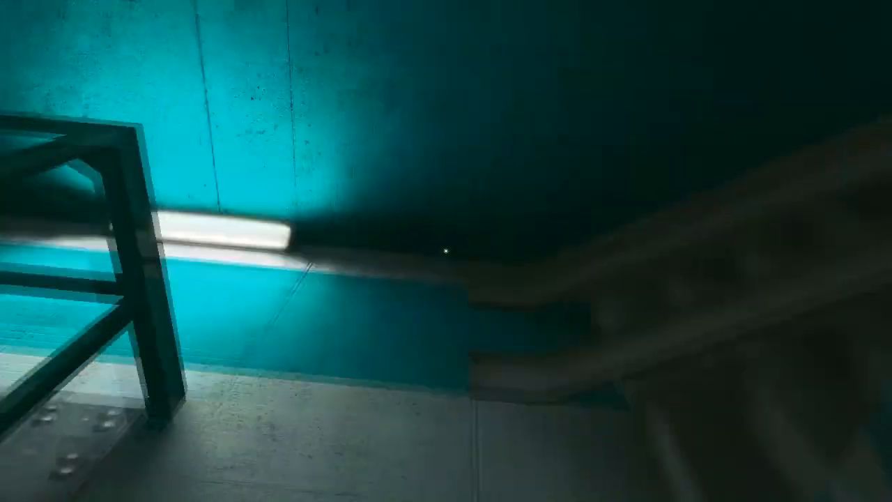
pyautogui.moveTo(446, 251)
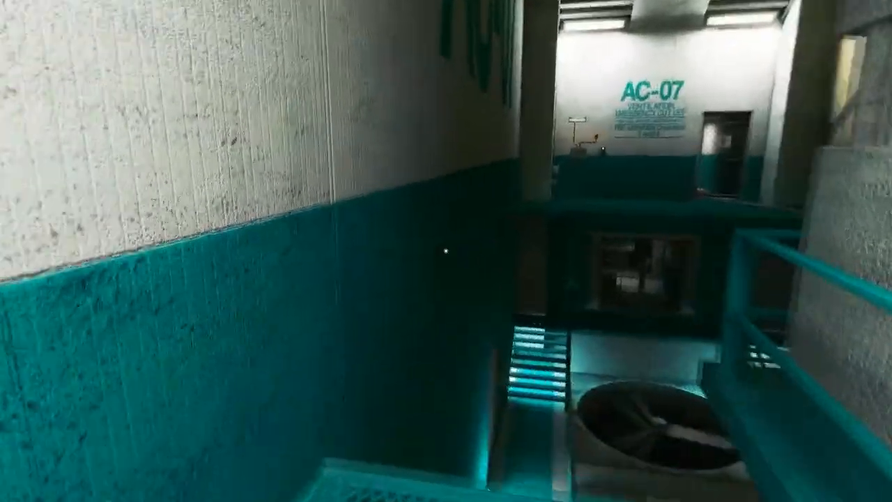
pyautogui.moveTo(446, 251)
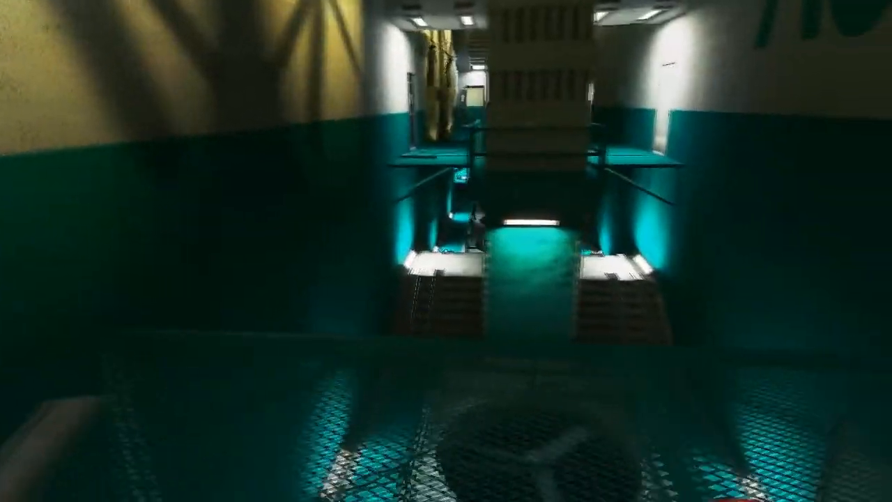
pyautogui.moveTo(447, 251)
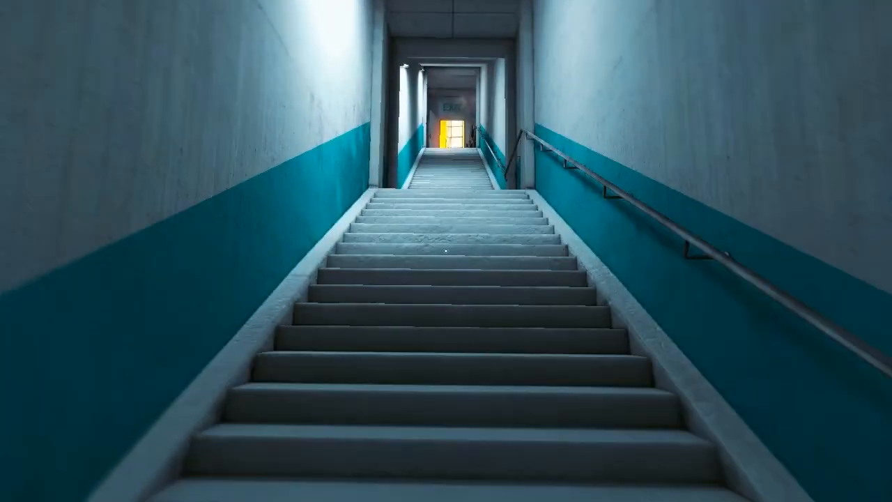
pyautogui.press('w')
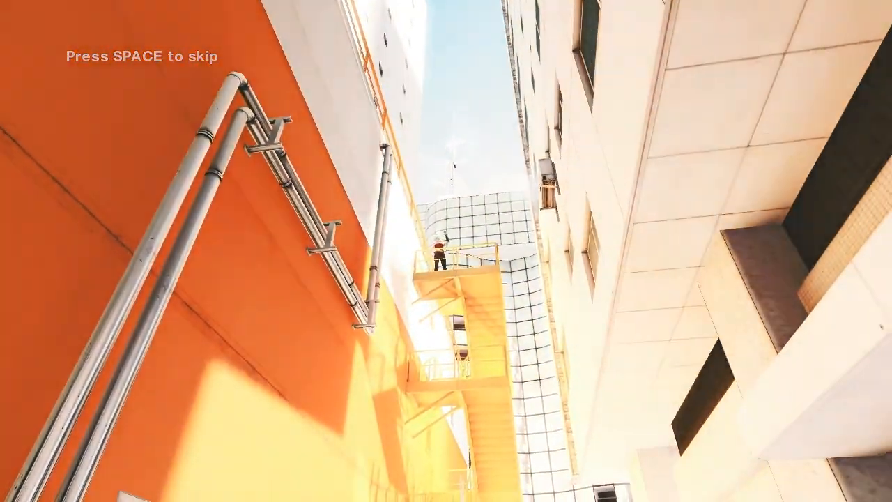
pyautogui.press('space')
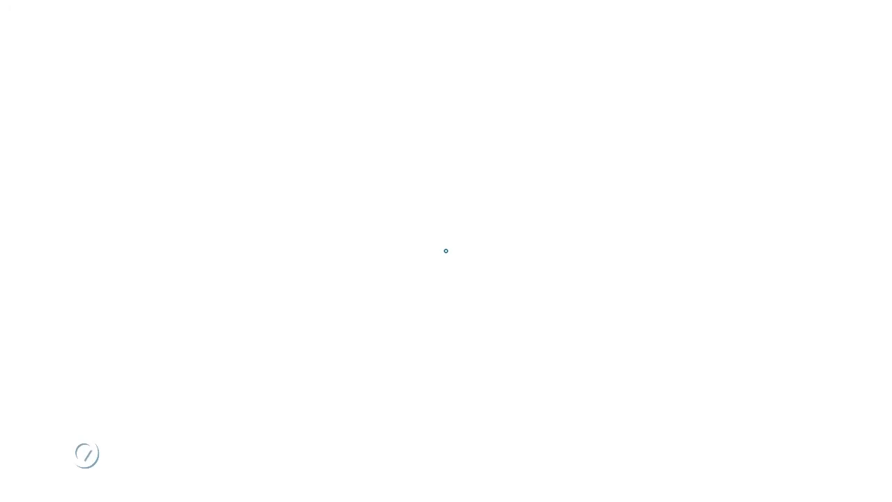